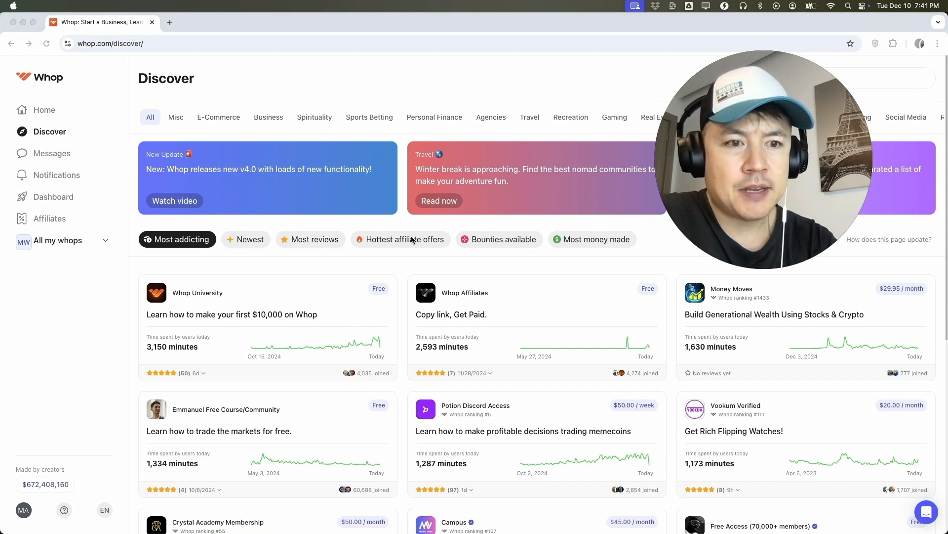
pyautogui.moveTo(211, 75)
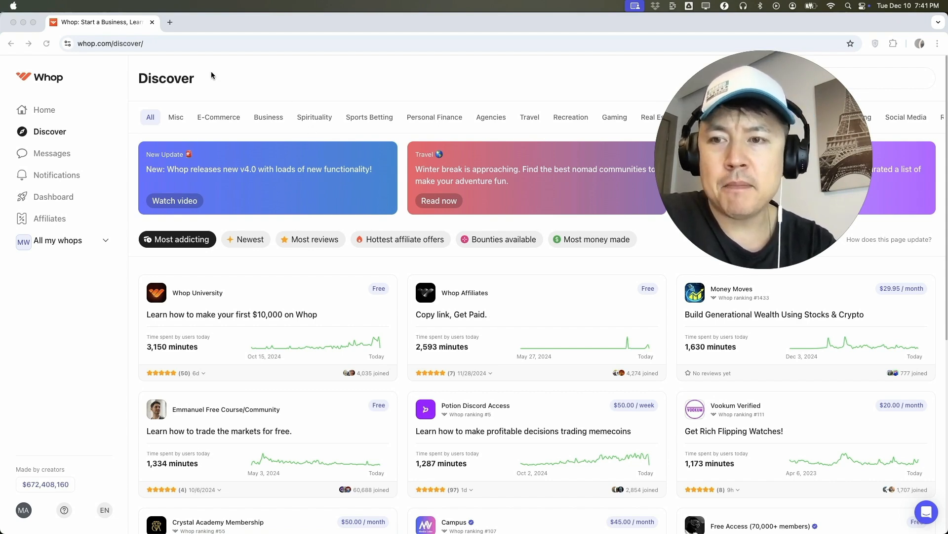
pyautogui.moveTo(57, 205)
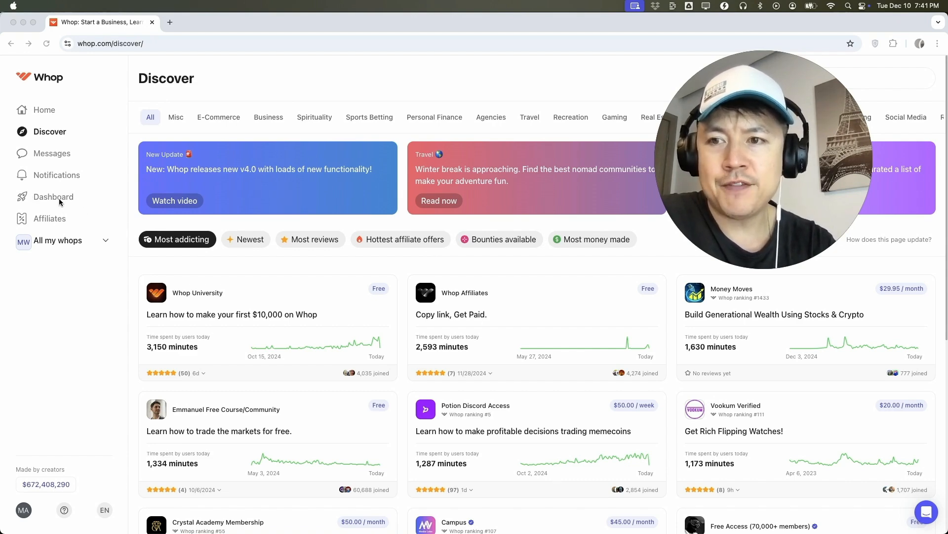
# - Switch from Discover to the creator dashboard for the Make Money Anthony Whop business
pyautogui.click(53, 196)
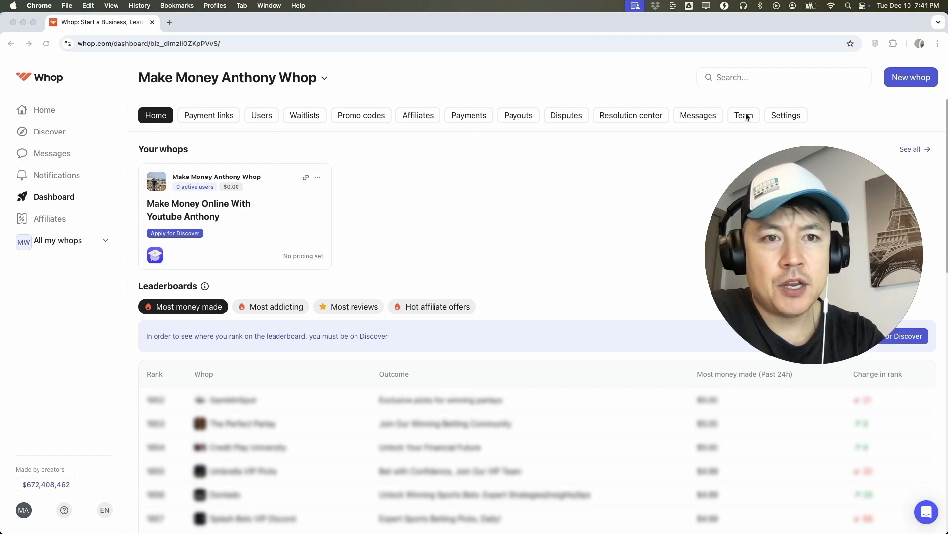
# - Go to the Team page and start a new team-member invite
pyautogui.click(743, 115)
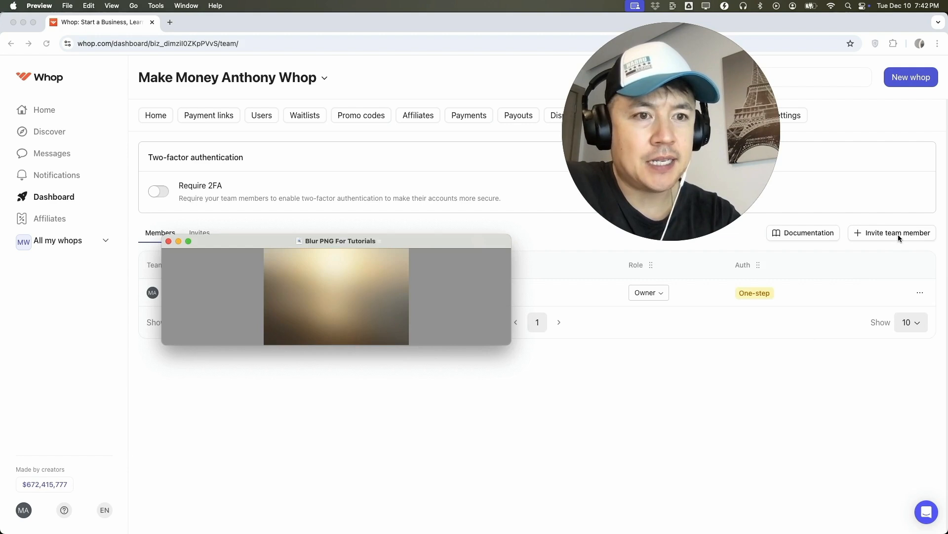
pyautogui.click(892, 232)
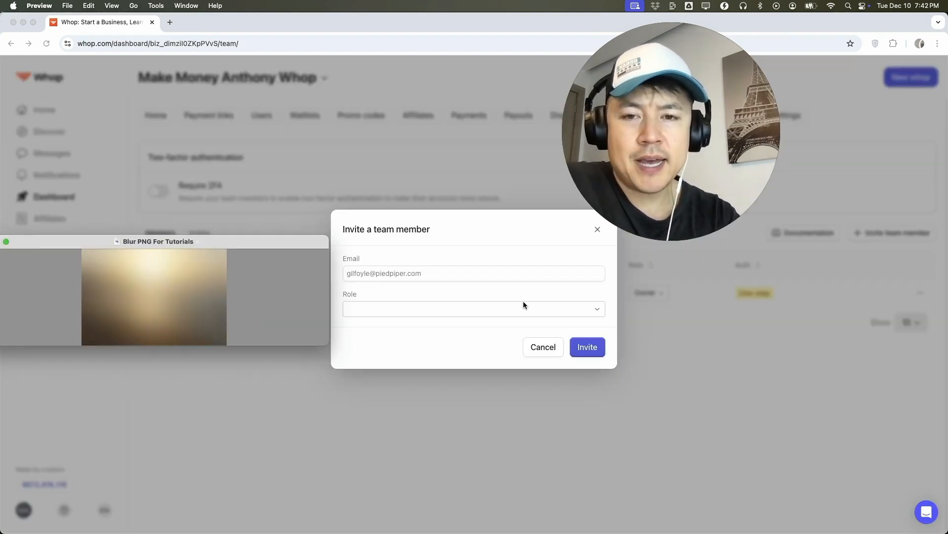
pyautogui.moveTo(457, 290)
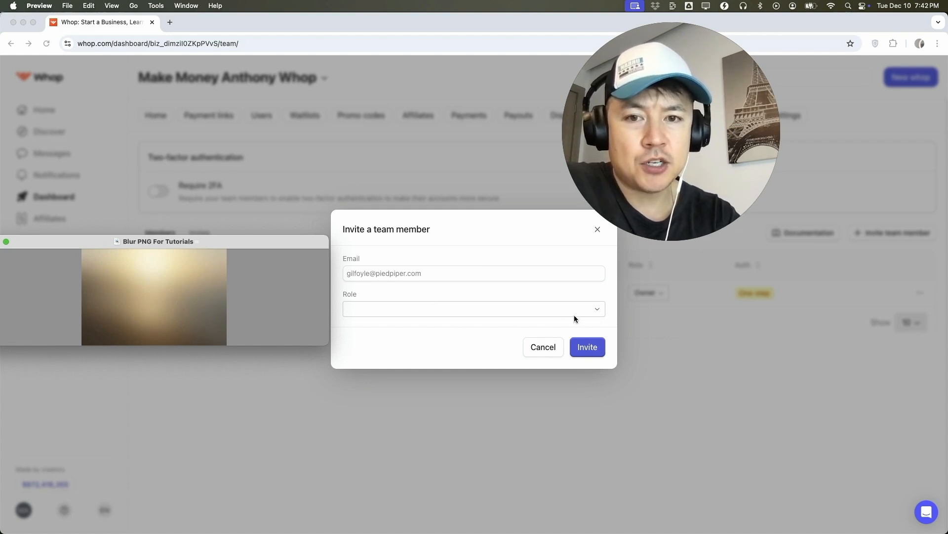
# - Assign the new member the Admin role from the role list
pyautogui.click(475, 308)
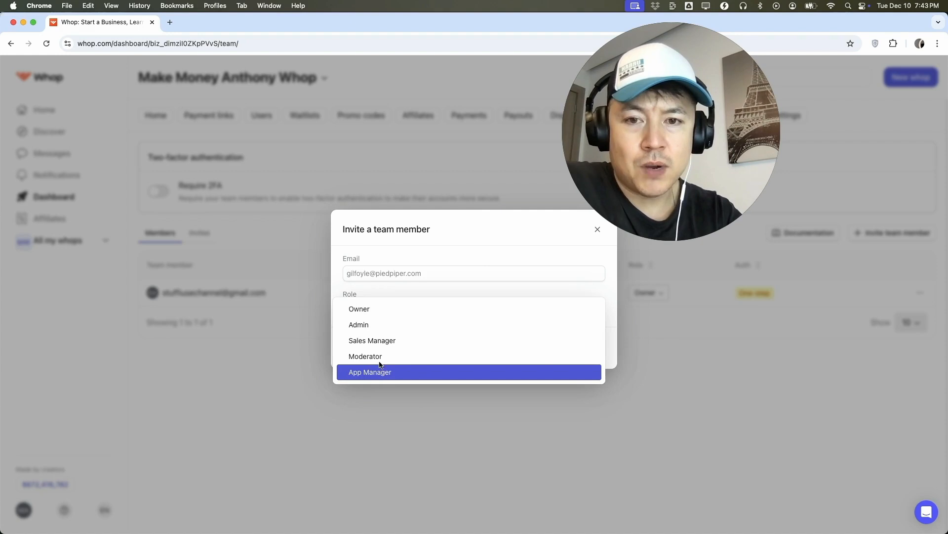
pyautogui.moveTo(372, 311)
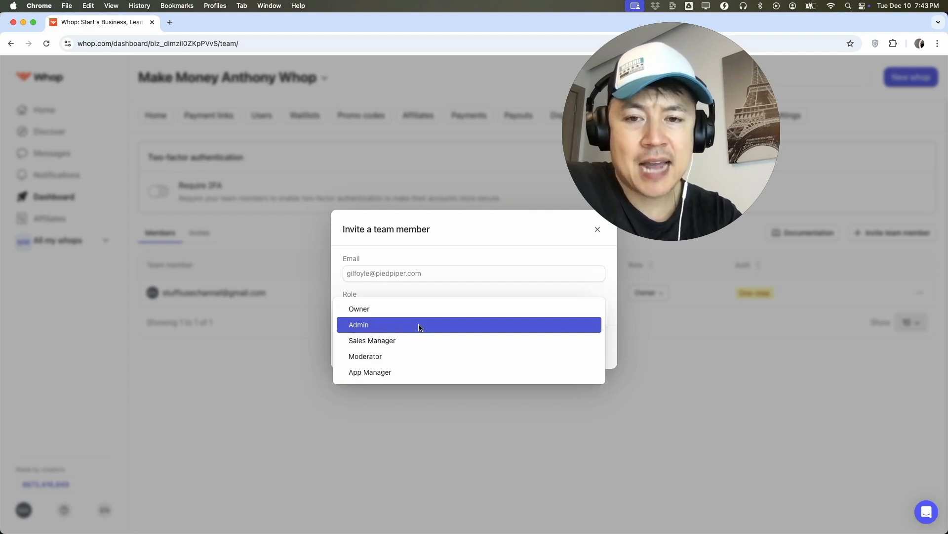
pyautogui.click(378, 324)
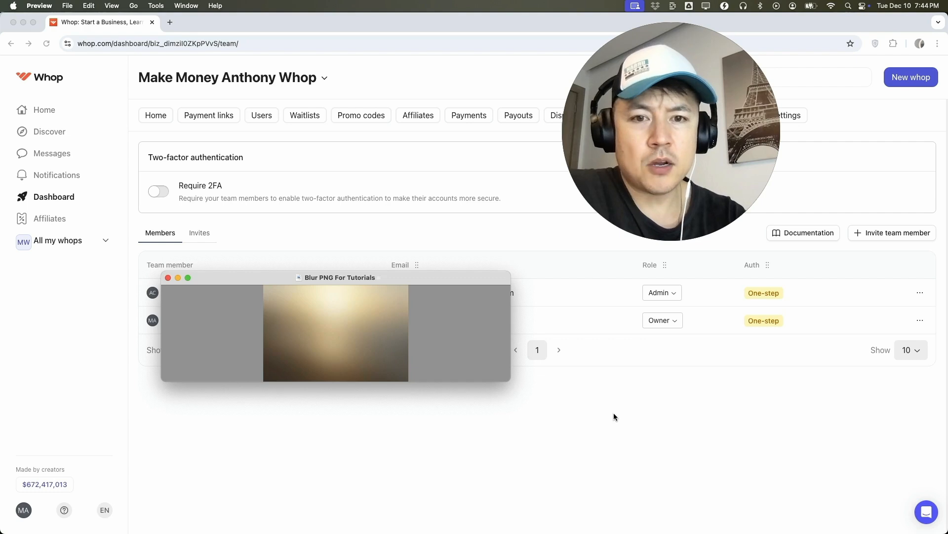
pyautogui.moveTo(530, 288)
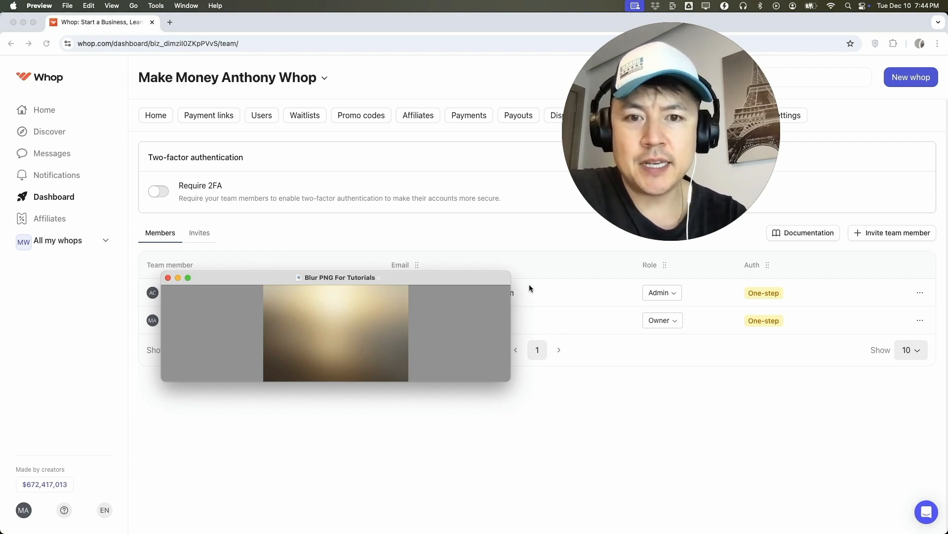
pyautogui.moveTo(798, 298)
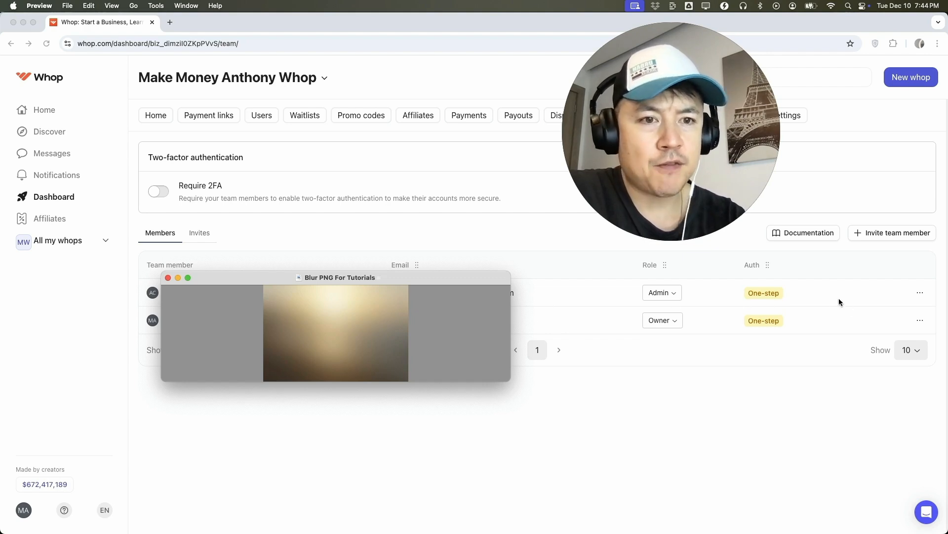
pyautogui.moveTo(547, 294)
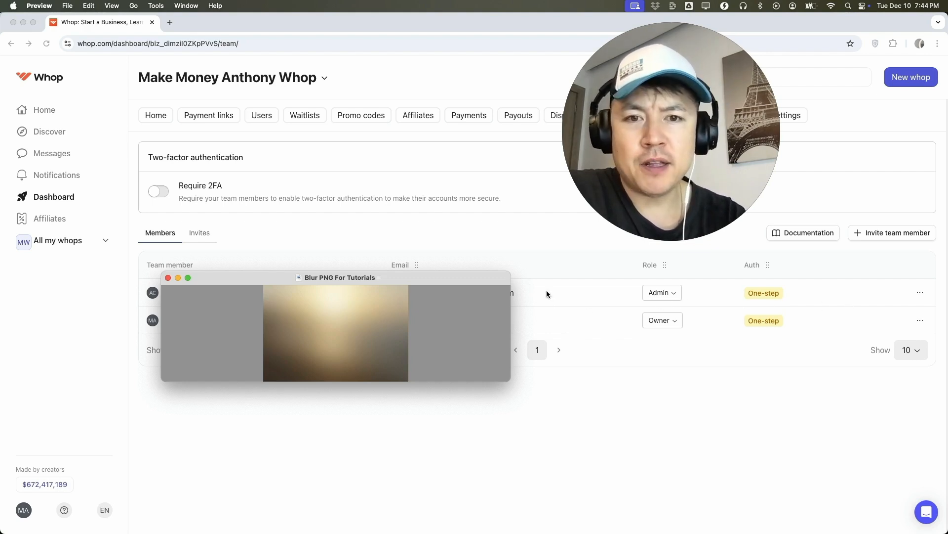